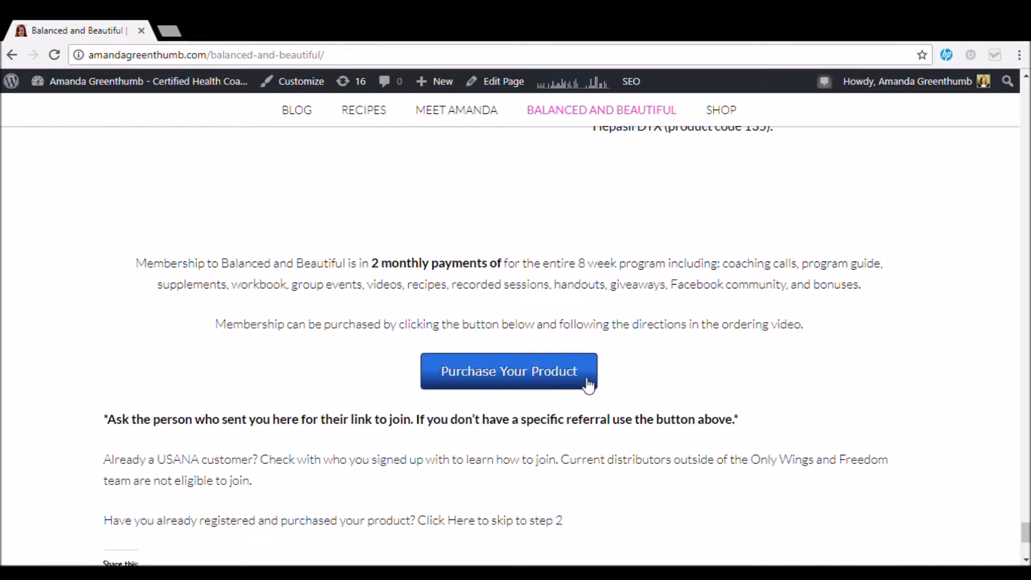
Begin the purchase enrollment and choose Preferred Customer as the account type, keeping Canada and English
{"action": "left_click", "coordinate": [508, 371]}
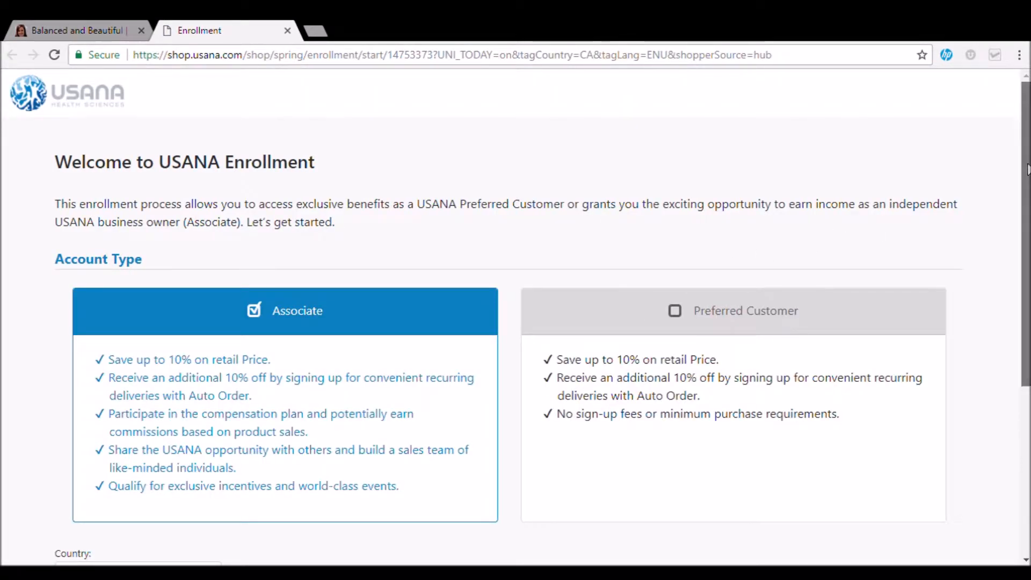
{"action": "scroll", "scroll_direction": "down", "scroll_amount": 3}
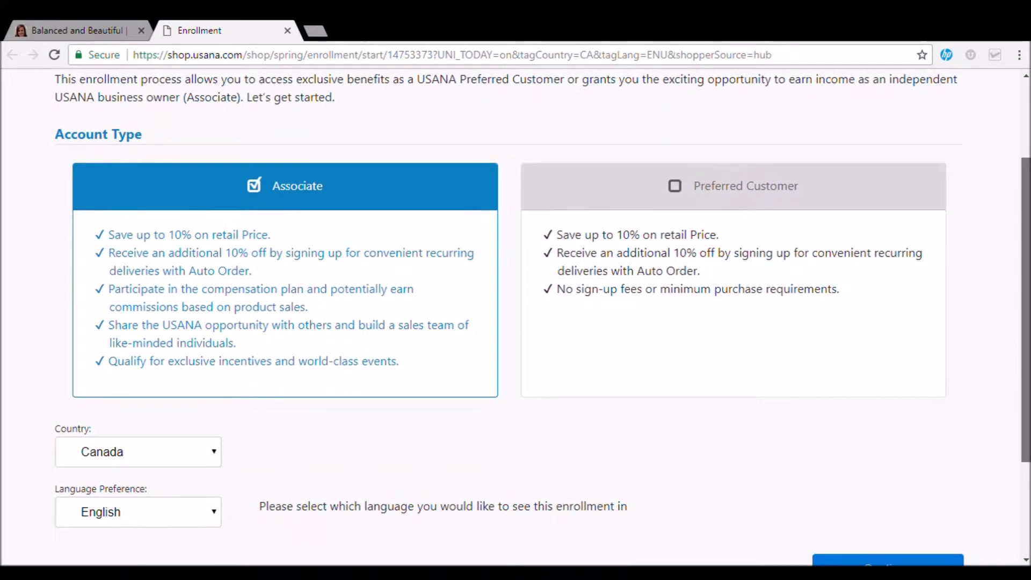
{"action": "scroll", "scroll_direction": "down", "scroll_amount": 3}
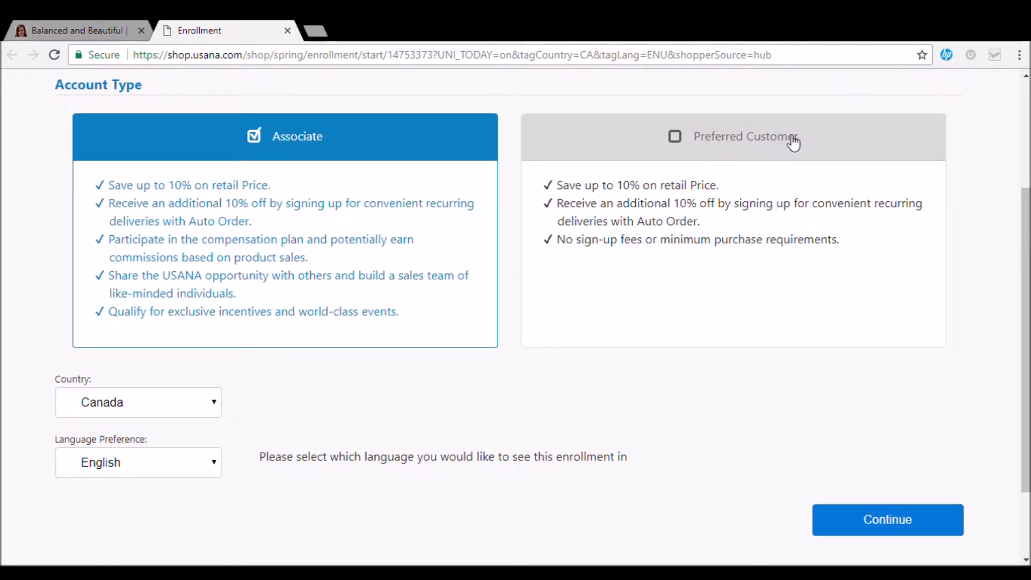
{"action": "left_click", "coordinate": [731, 136]}
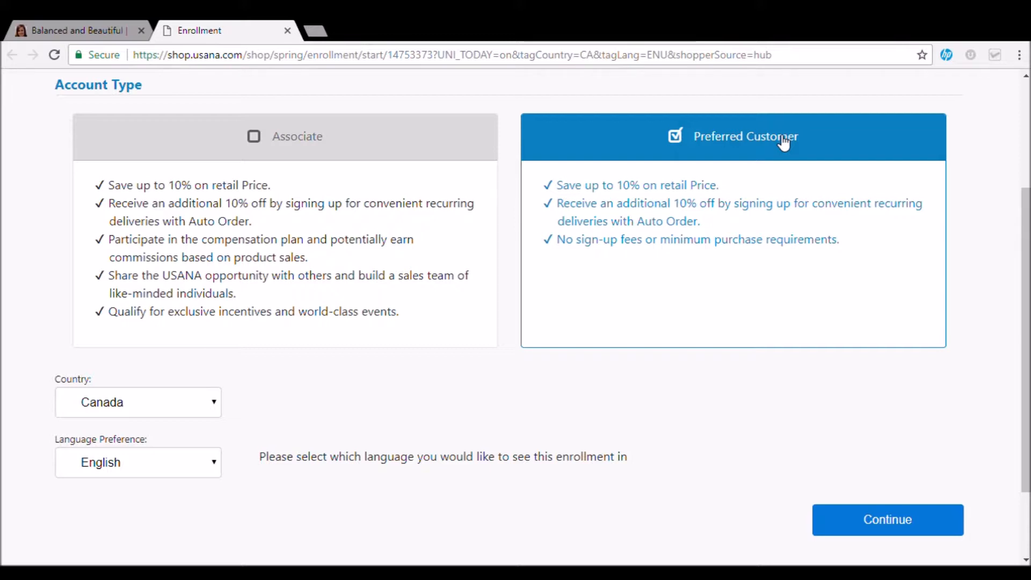
{"action": "mouse_move", "coordinate": [835, 472]}
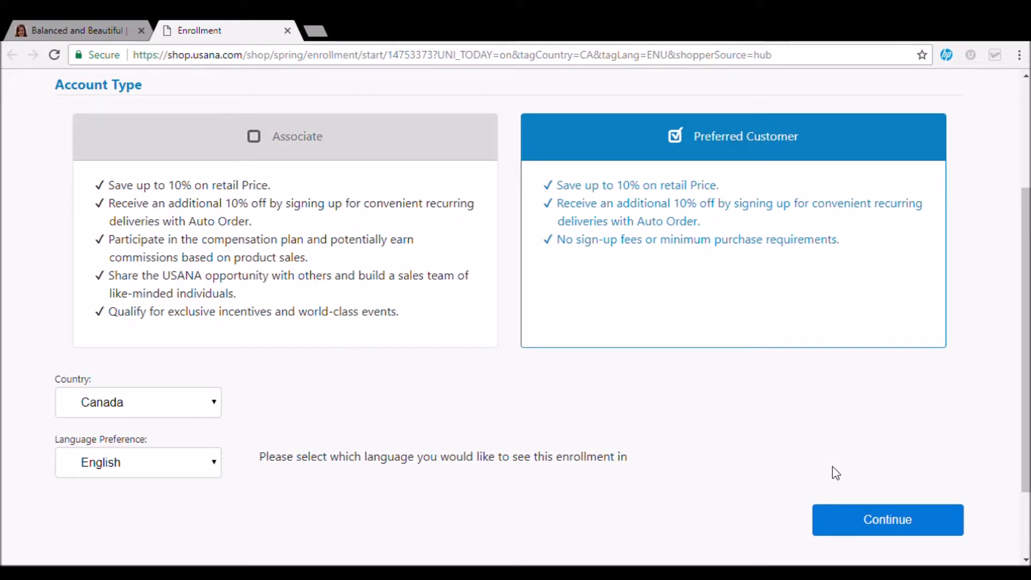
Continue to the enrollment information form and review it down to the initial order product section
{"action": "left_click", "coordinate": [885, 520]}
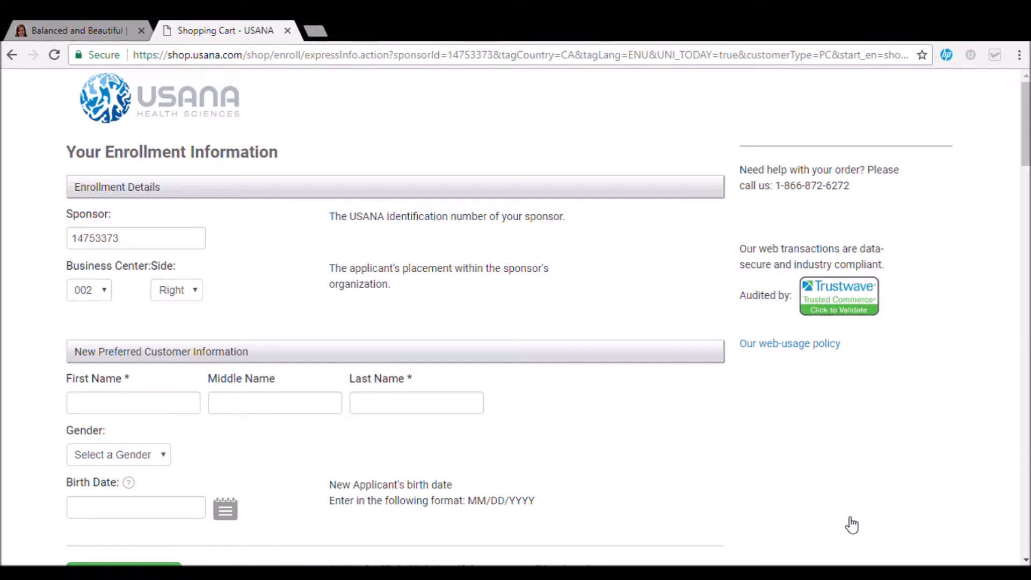
{"action": "mouse_move", "coordinate": [1008, 226]}
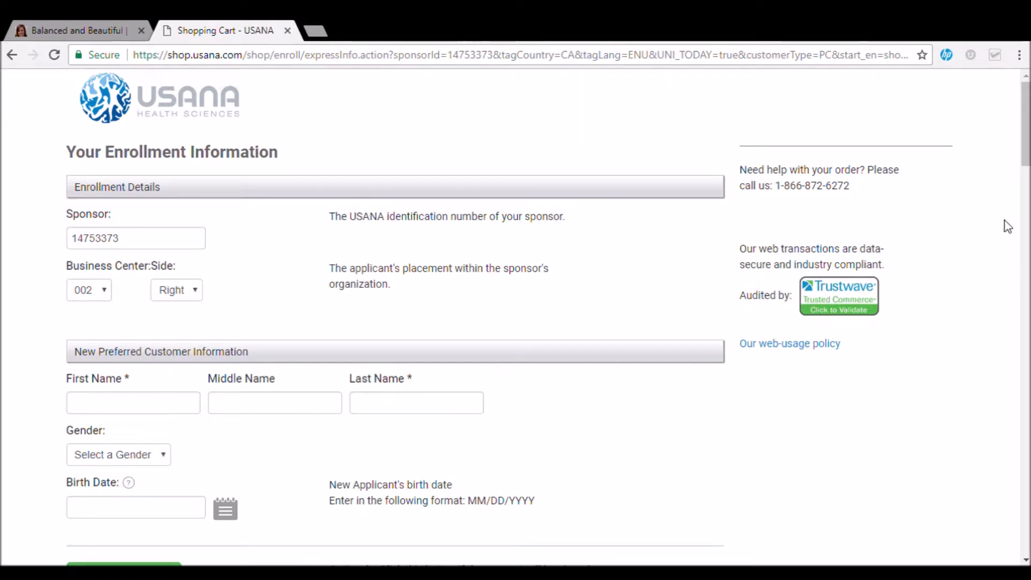
{"action": "mouse_move", "coordinate": [648, 288]}
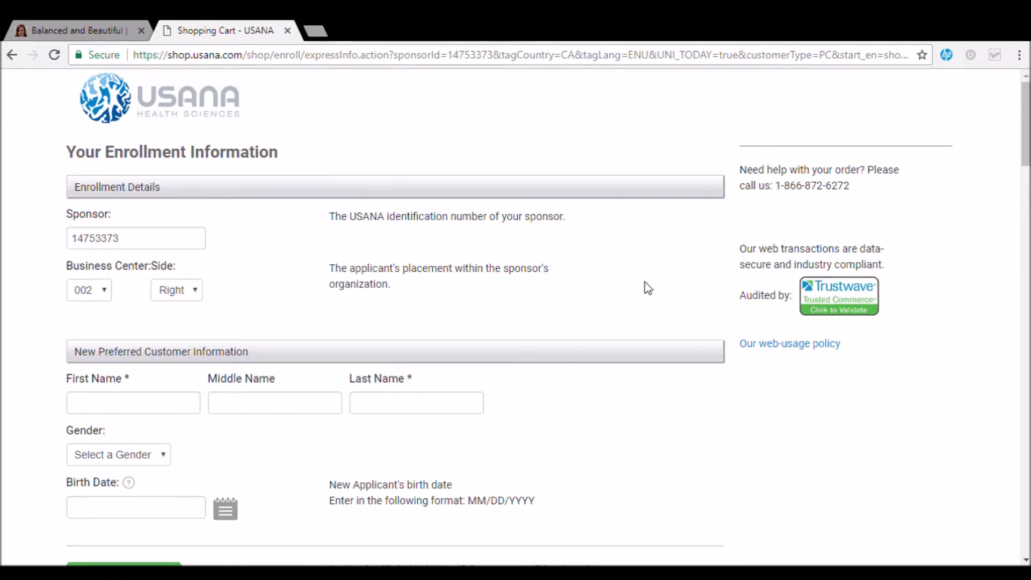
{"action": "mouse_move", "coordinate": [145, 302]}
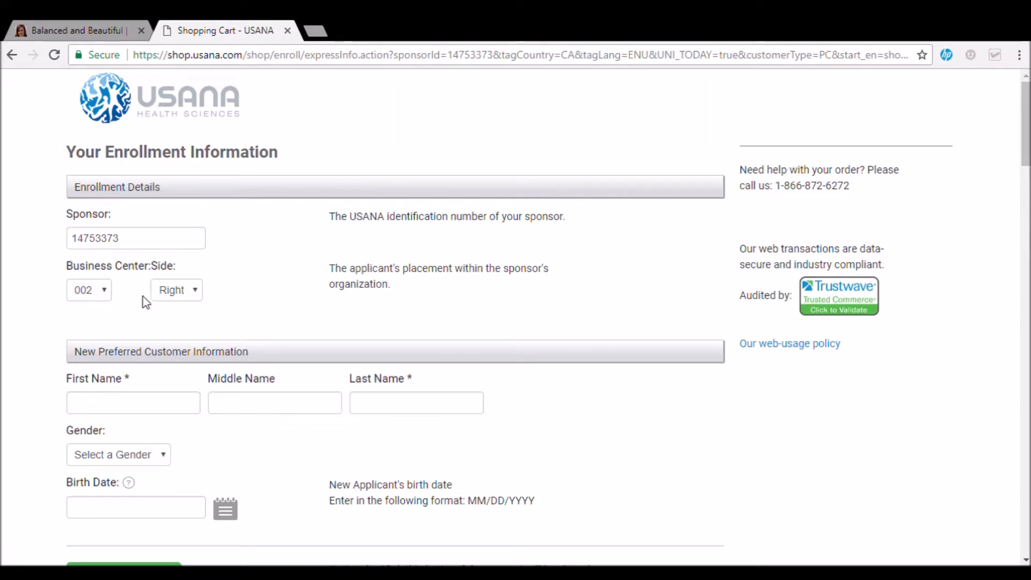
{"action": "mouse_move", "coordinate": [415, 372]}
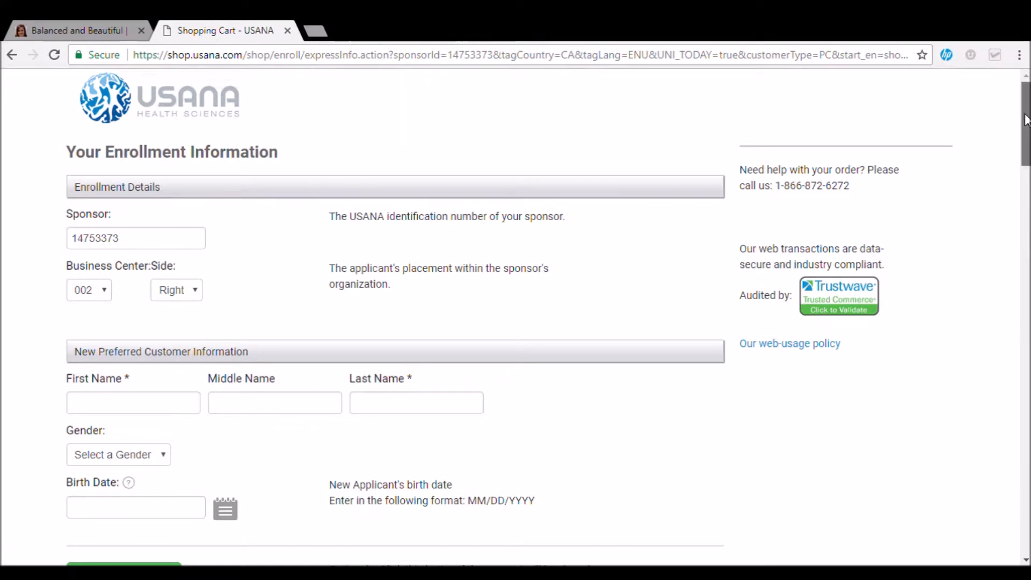
{"action": "scroll", "scroll_direction": "down", "scroll_amount": 3}
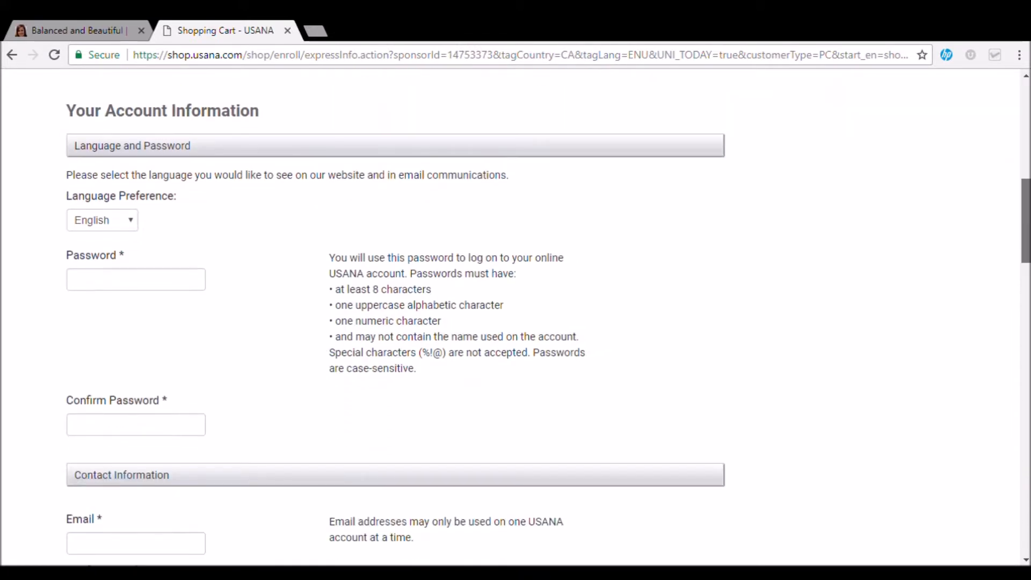
{"action": "scroll", "scroll_direction": "down", "scroll_amount": 3}
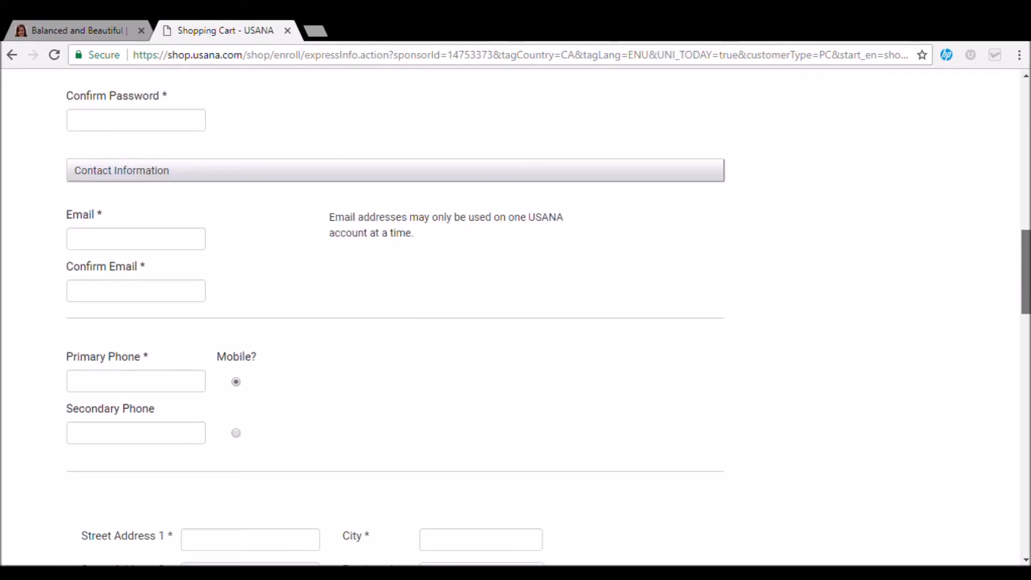
{"action": "scroll", "scroll_direction": "down", "scroll_amount": 3}
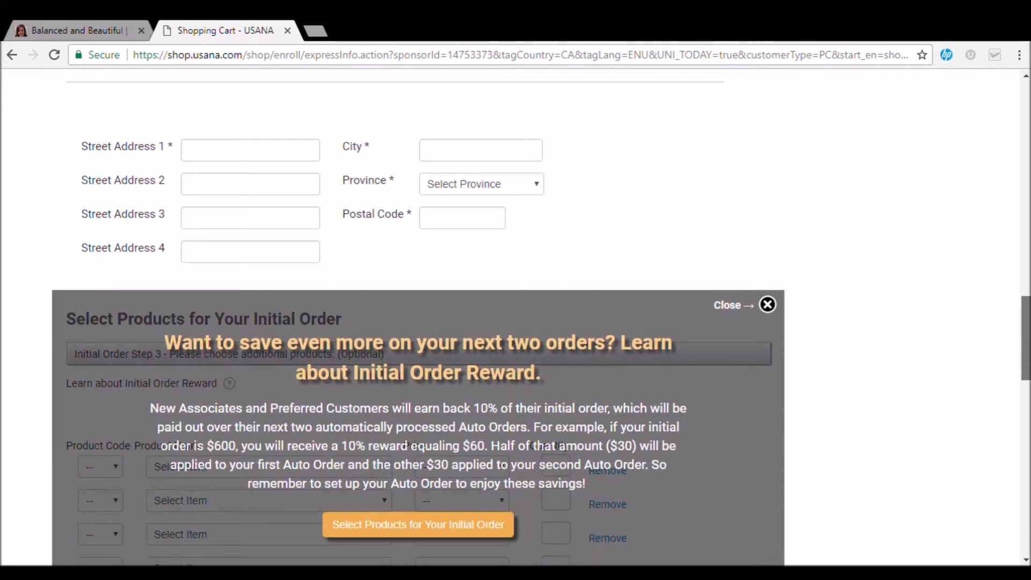
{"action": "scroll", "scroll_direction": "down", "scroll_amount": 3}
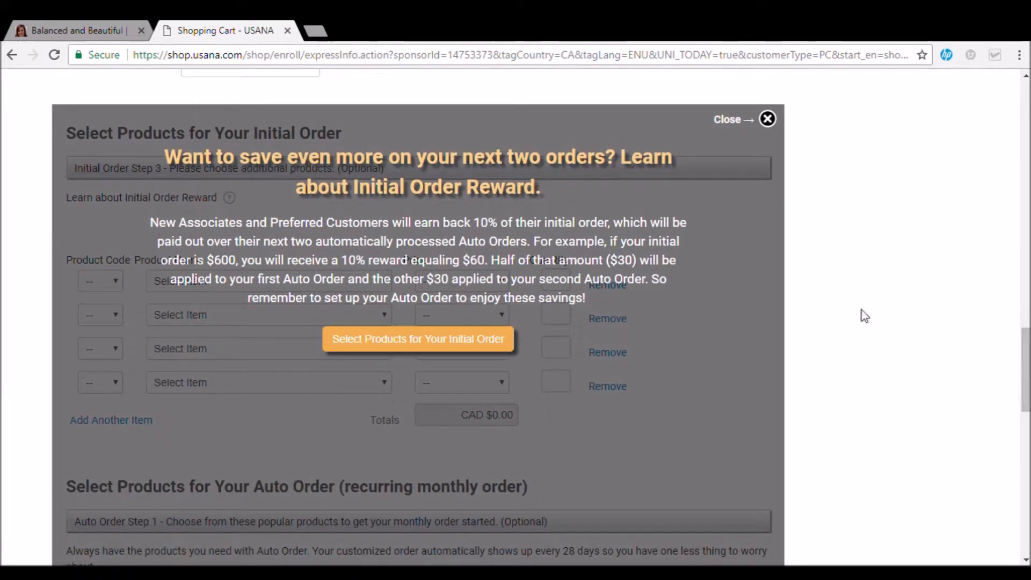
{"action": "mouse_move", "coordinate": [446, 338]}
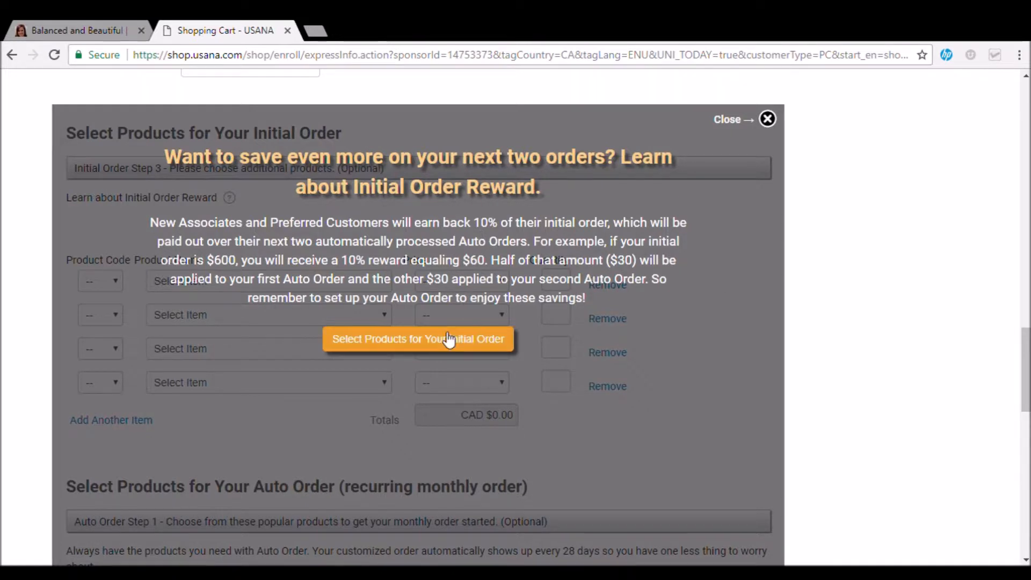
{"action": "mouse_move", "coordinate": [447, 348]}
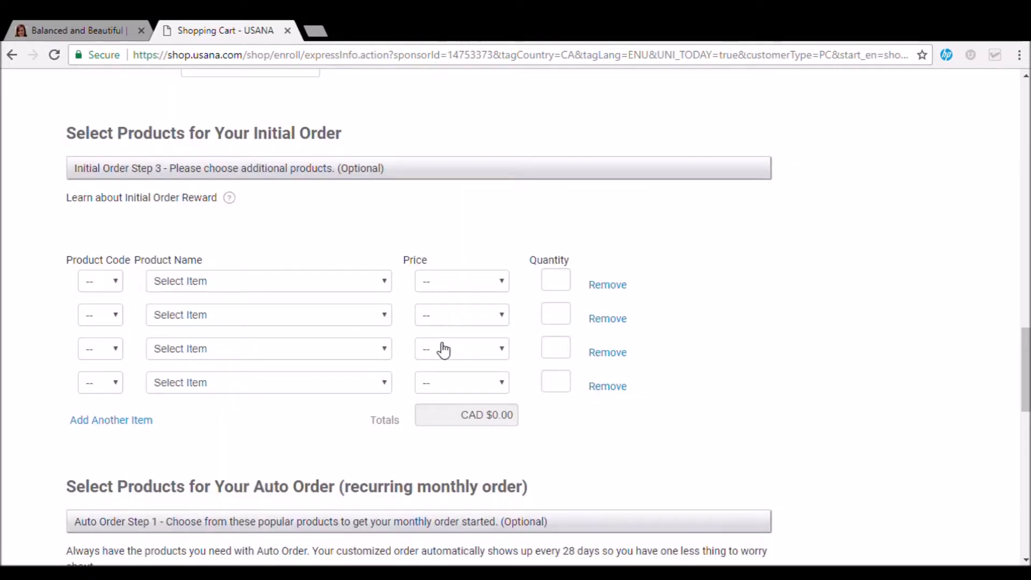
{"action": "mouse_move", "coordinate": [236, 297]}
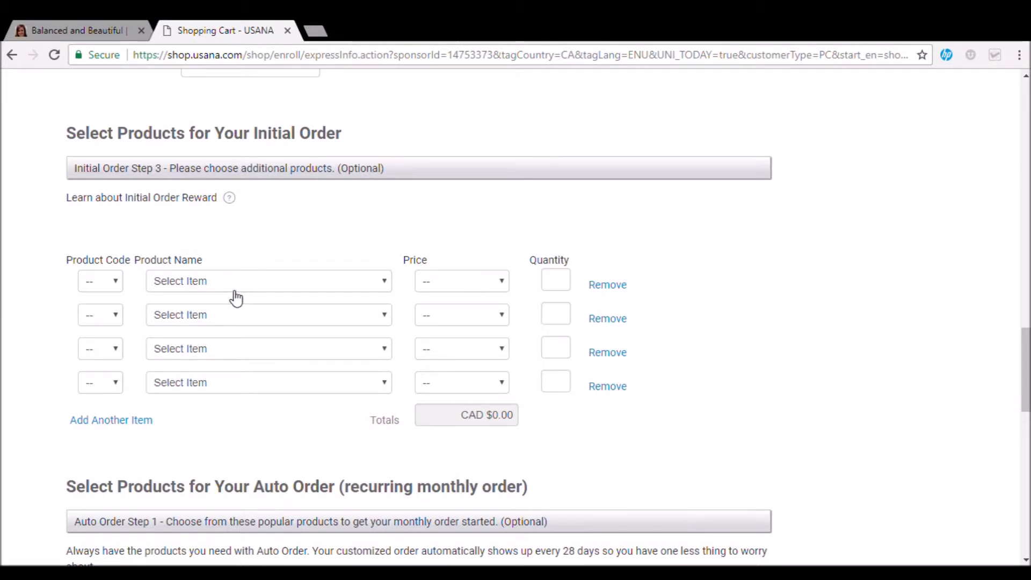
{"action": "mouse_move", "coordinate": [161, 297]}
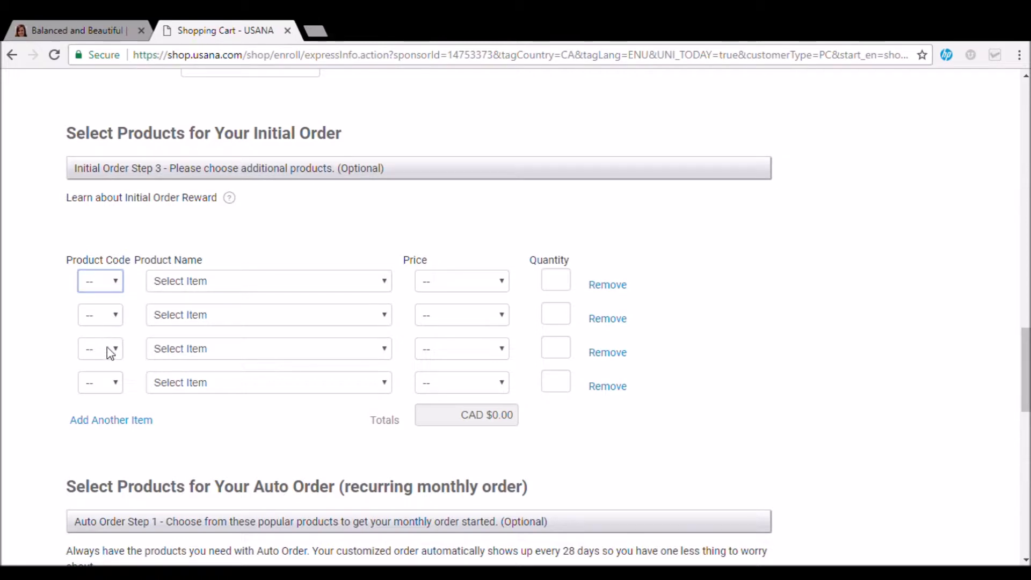
Add product codes 101, 122 and 108 to the initial order, quantity 1 each, totalling CAD $127.85
{"action": "left_click", "coordinate": [99, 280]}
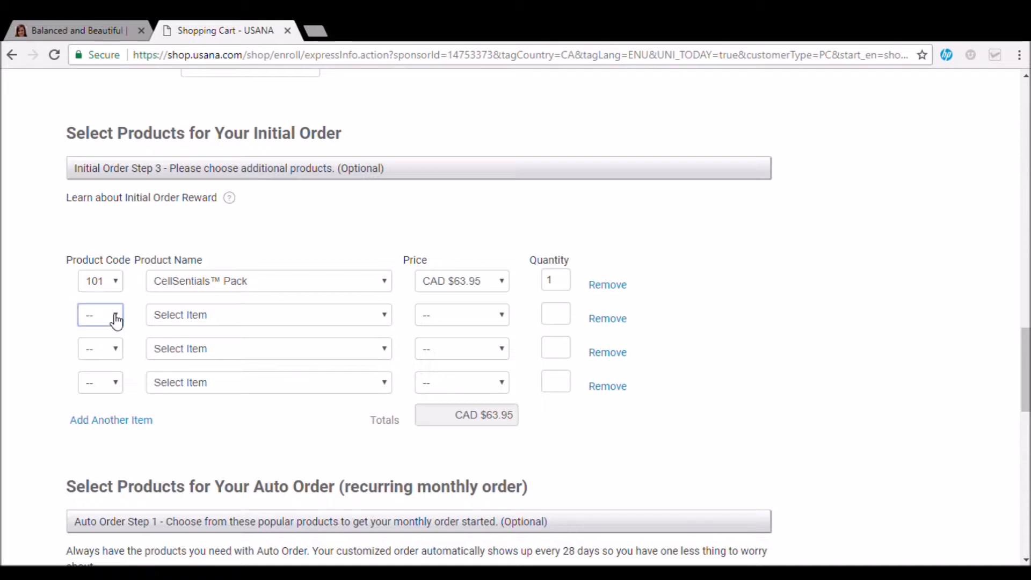
{"action": "mouse_move", "coordinate": [114, 298]}
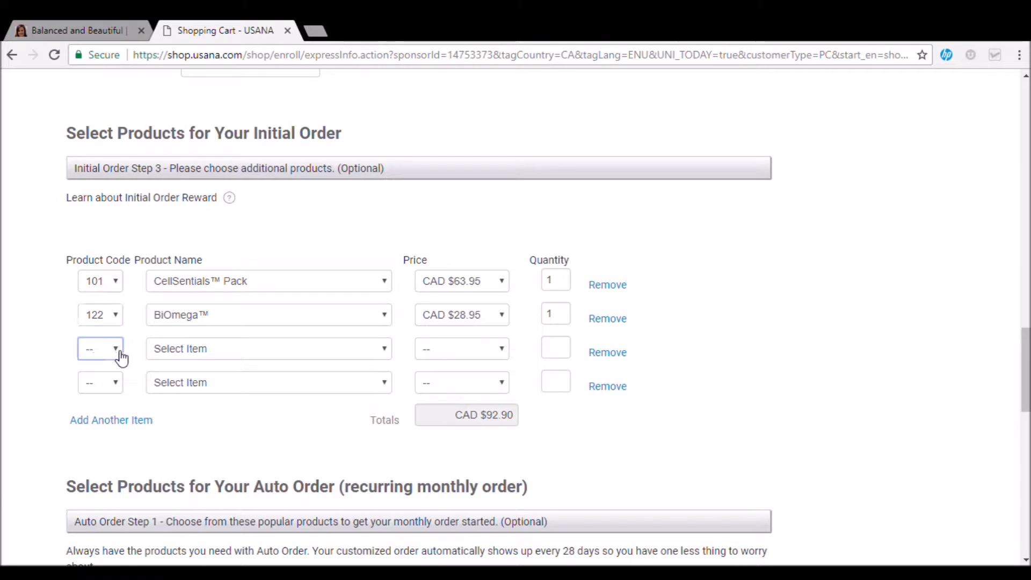
{"action": "mouse_move", "coordinate": [111, 243]}
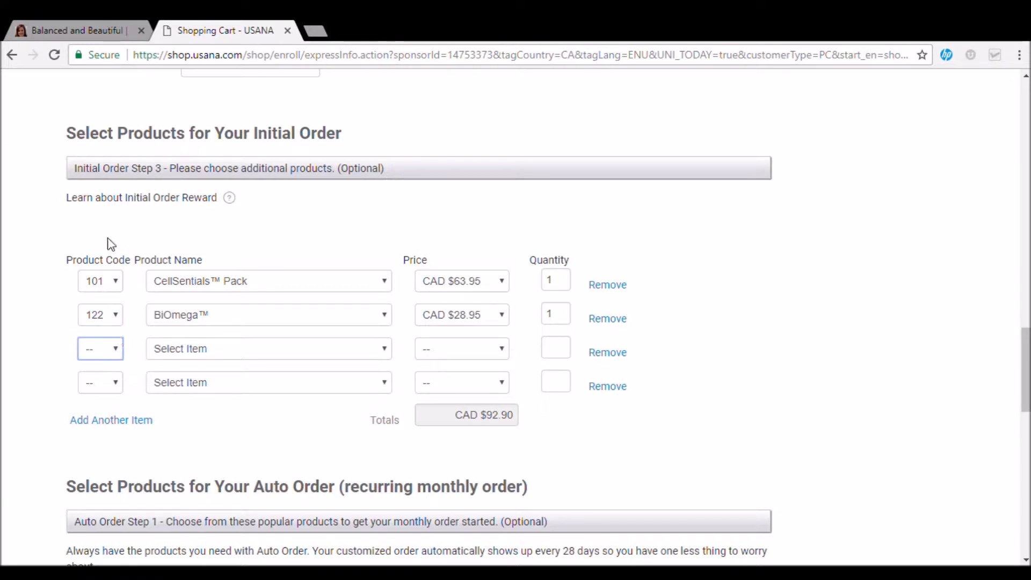
{"action": "left_click", "coordinate": [100, 348]}
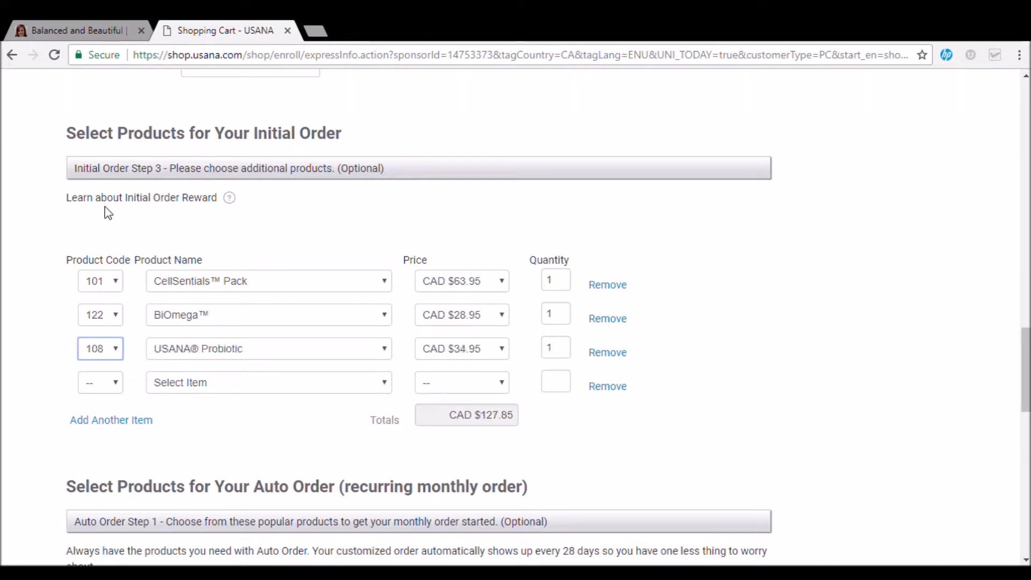
{"action": "mouse_move", "coordinate": [120, 214]}
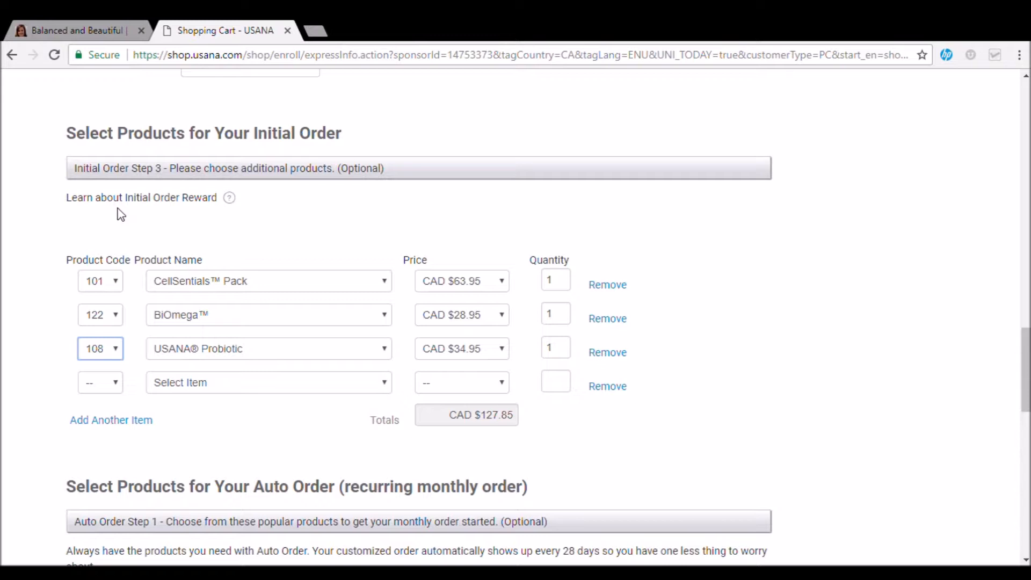
{"action": "mouse_move", "coordinate": [169, 220]}
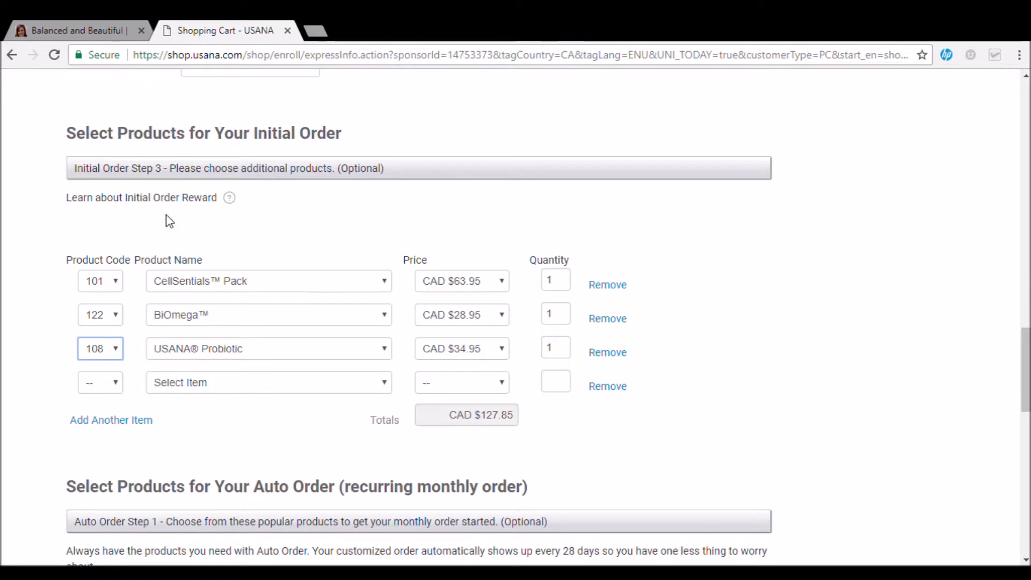
{"action": "mouse_move", "coordinate": [118, 391]}
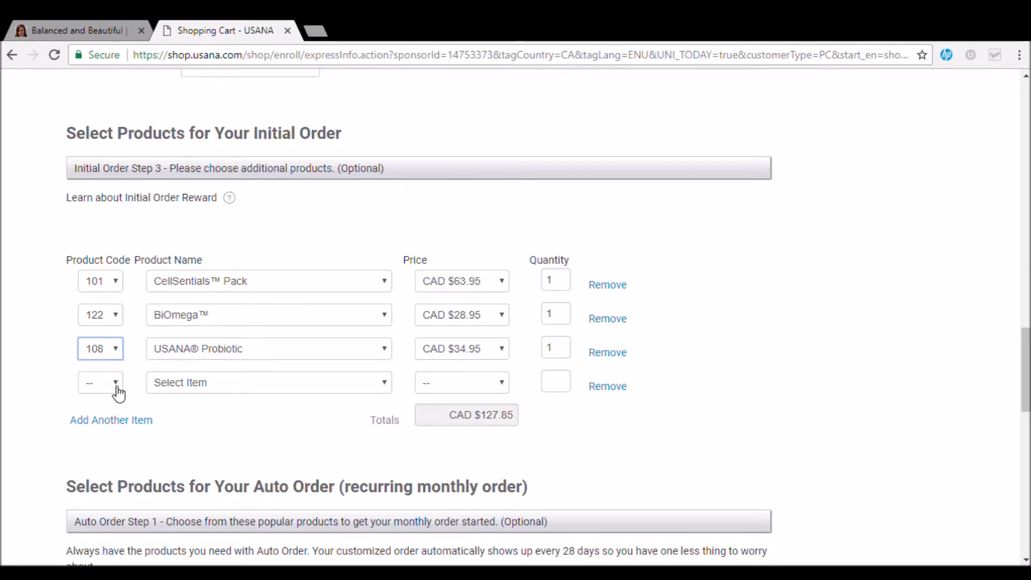
{"action": "mouse_move", "coordinate": [200, 387]}
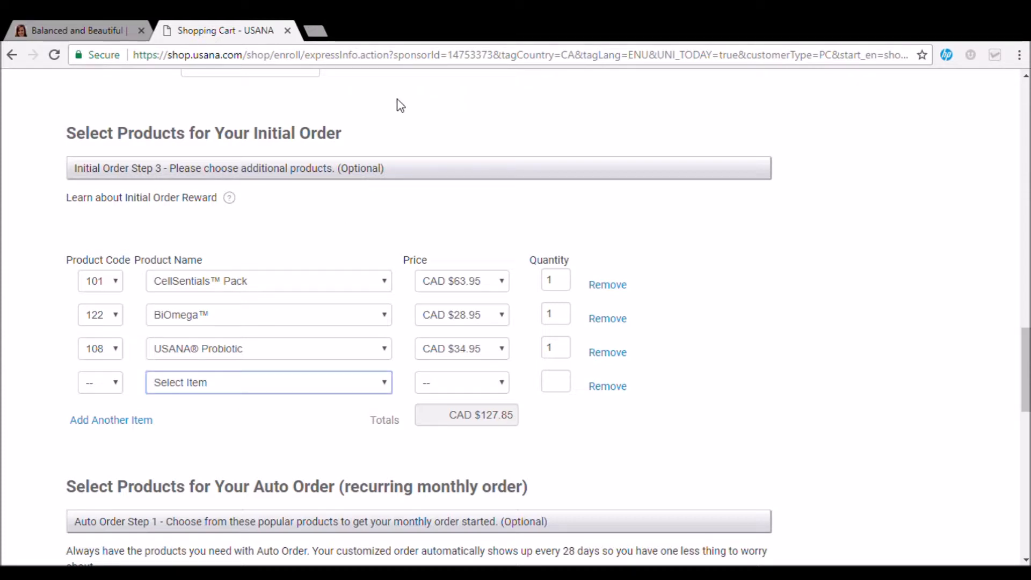
{"action": "mouse_move", "coordinate": [387, 74]}
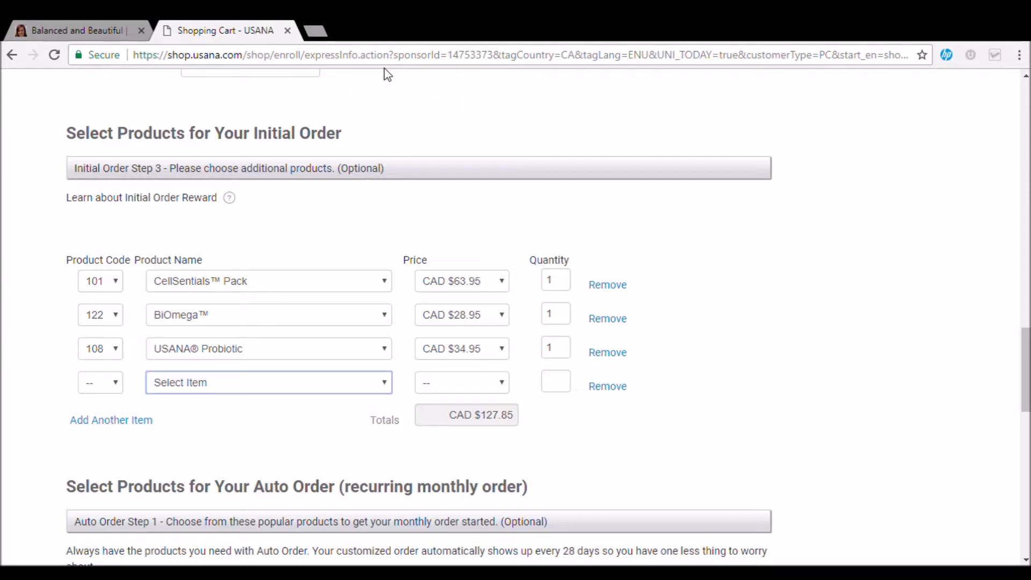
{"action": "mouse_move", "coordinate": [387, 93]}
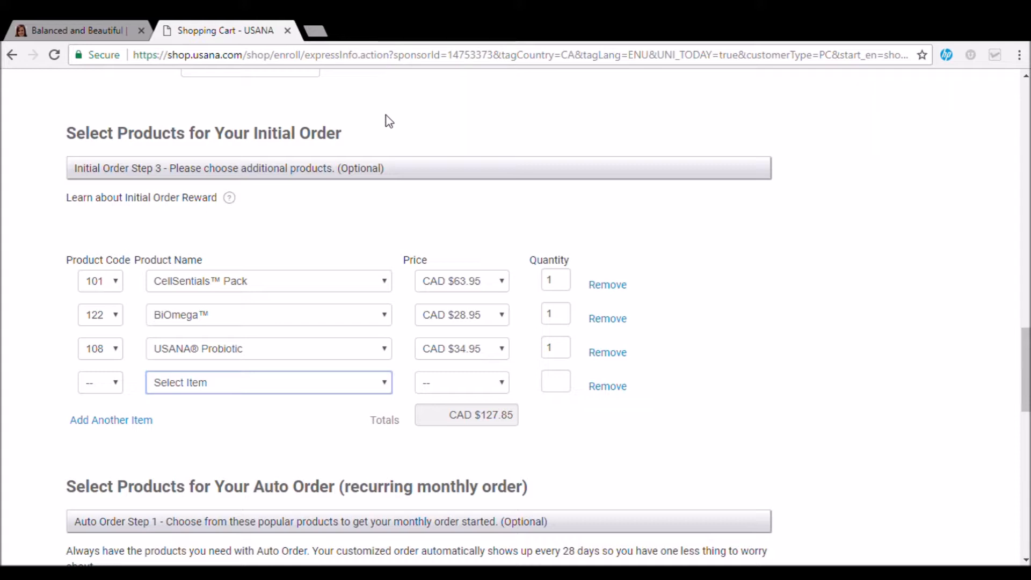
{"action": "mouse_move", "coordinate": [267, 159]}
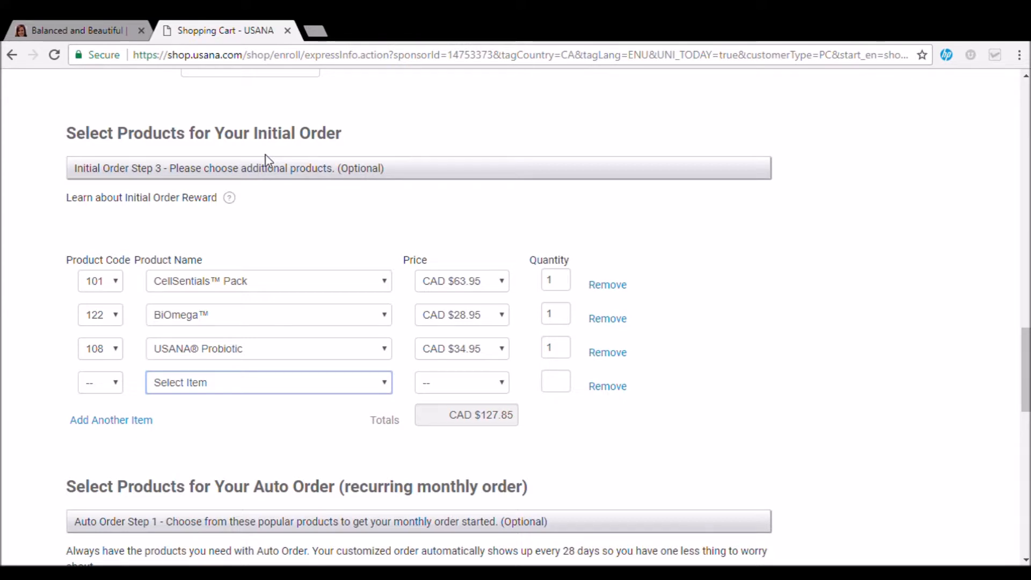
{"action": "mouse_move", "coordinate": [250, 163]}
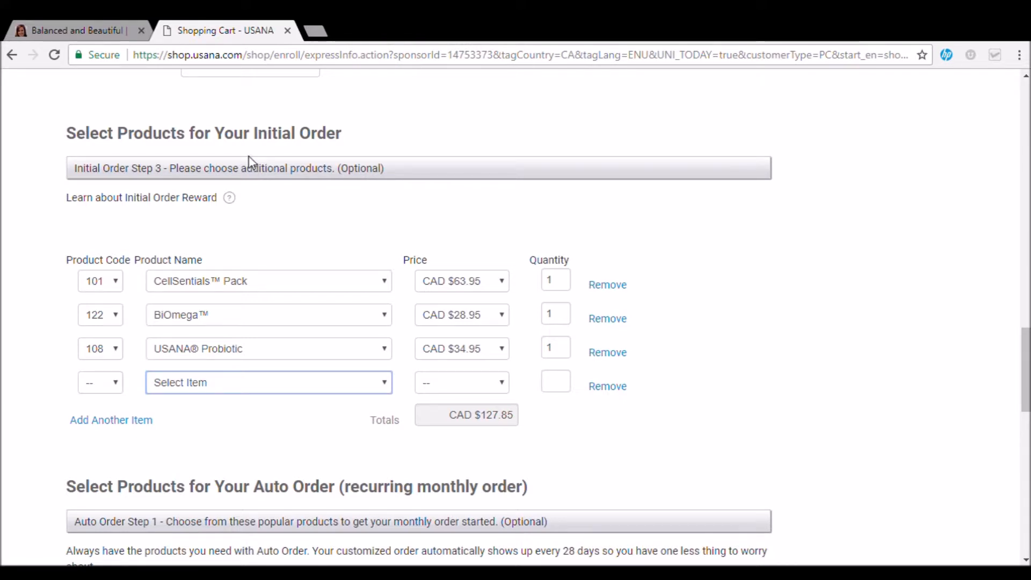
Add Chocolate Nutrimeal (210) and, in a new row, Vanilla Nutrimeal (211), totalling CAD $189.75
{"action": "left_click", "coordinate": [267, 382]}
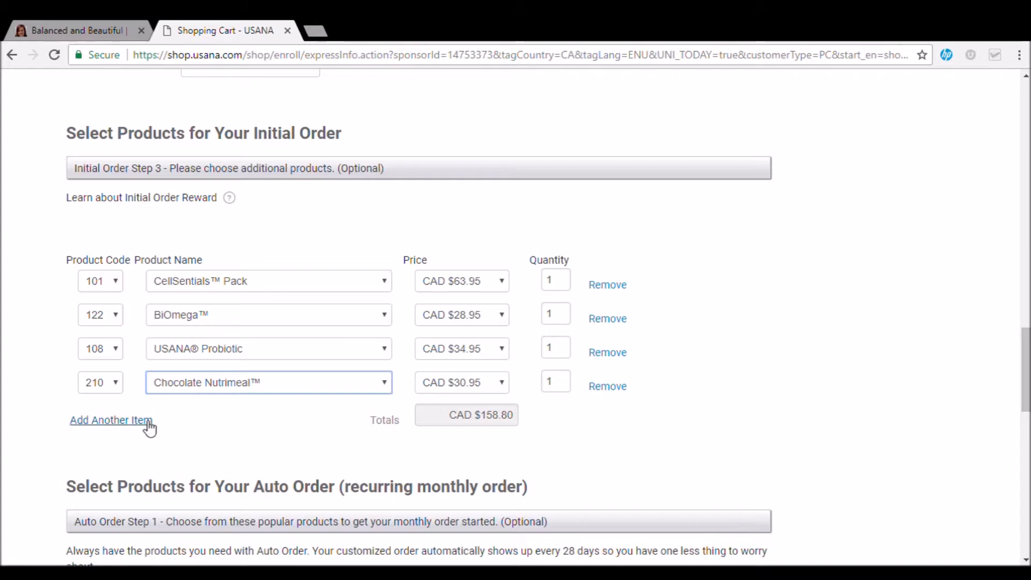
{"action": "left_click", "coordinate": [110, 420]}
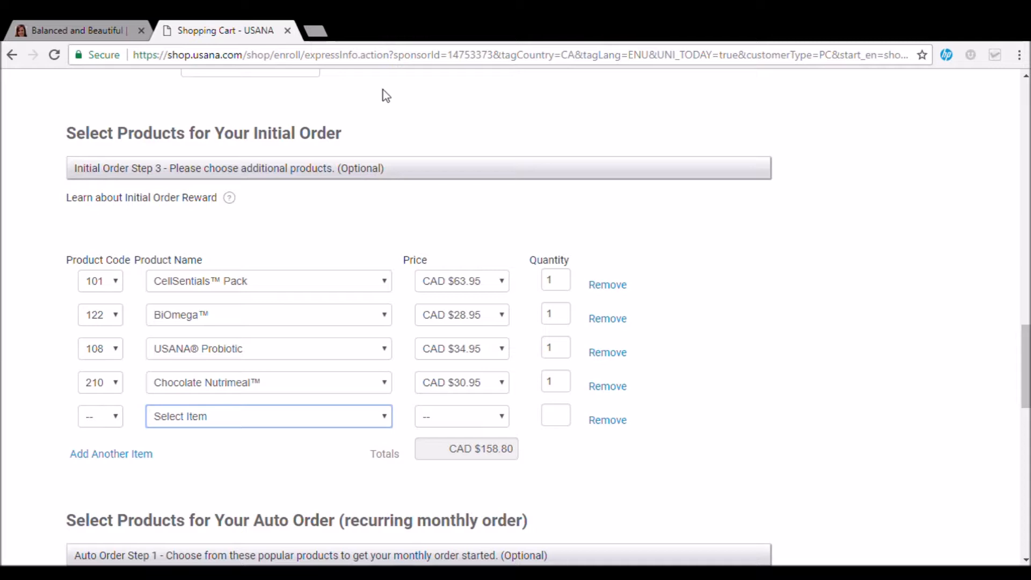
{"action": "mouse_move", "coordinate": [387, 366]}
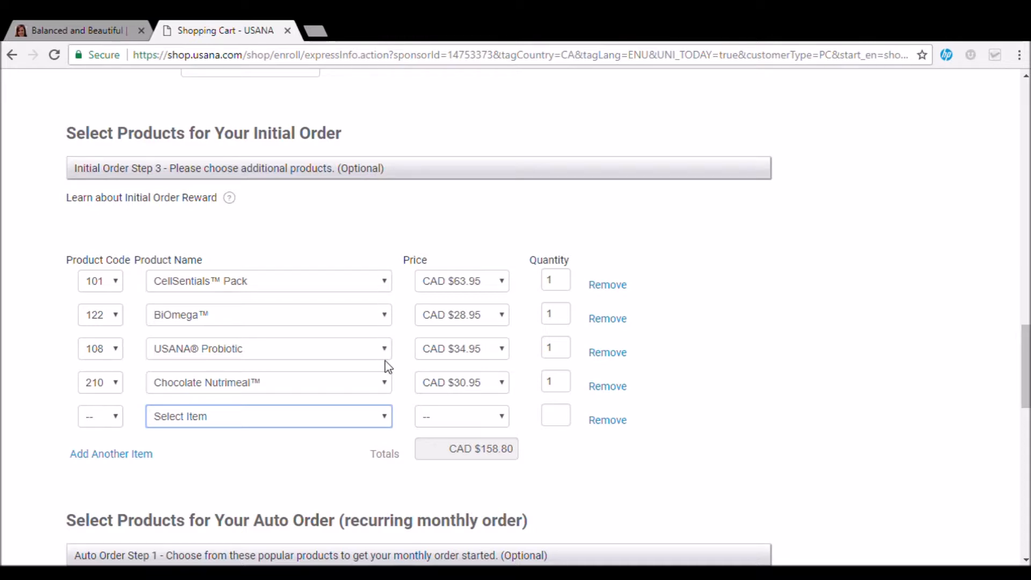
{"action": "left_click", "coordinate": [267, 415]}
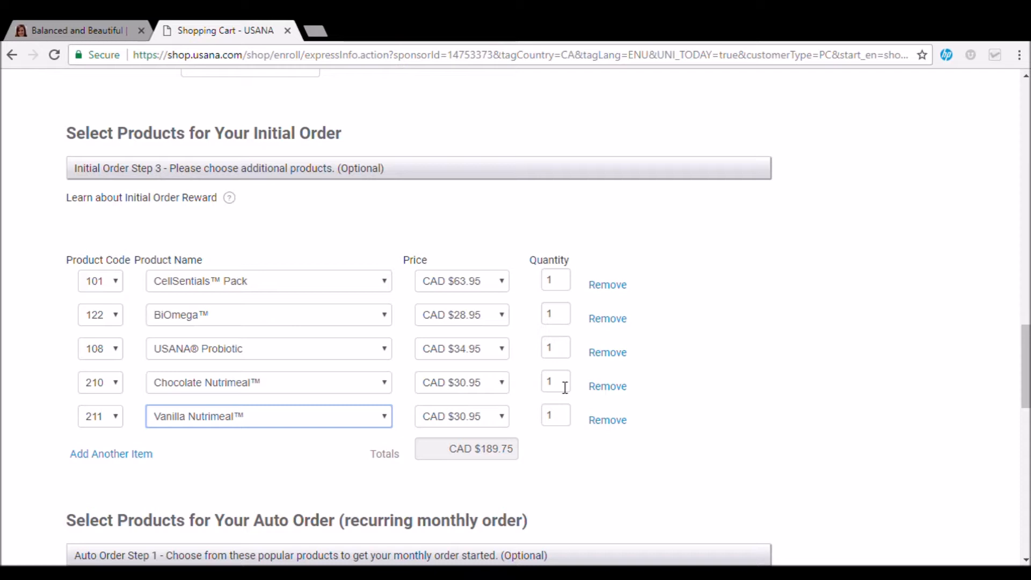
{"action": "mouse_move", "coordinate": [604, 367]}
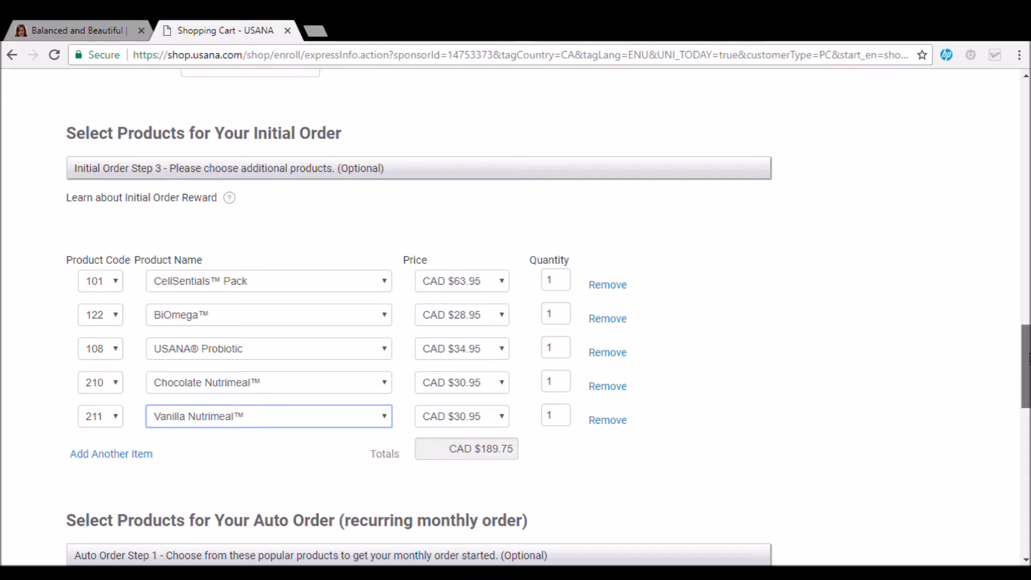
Scroll to the auto order section showing optional Proglucamune (146) and the empty additional-product rows
{"action": "scroll", "scroll_direction": "down", "scroll_amount": 3}
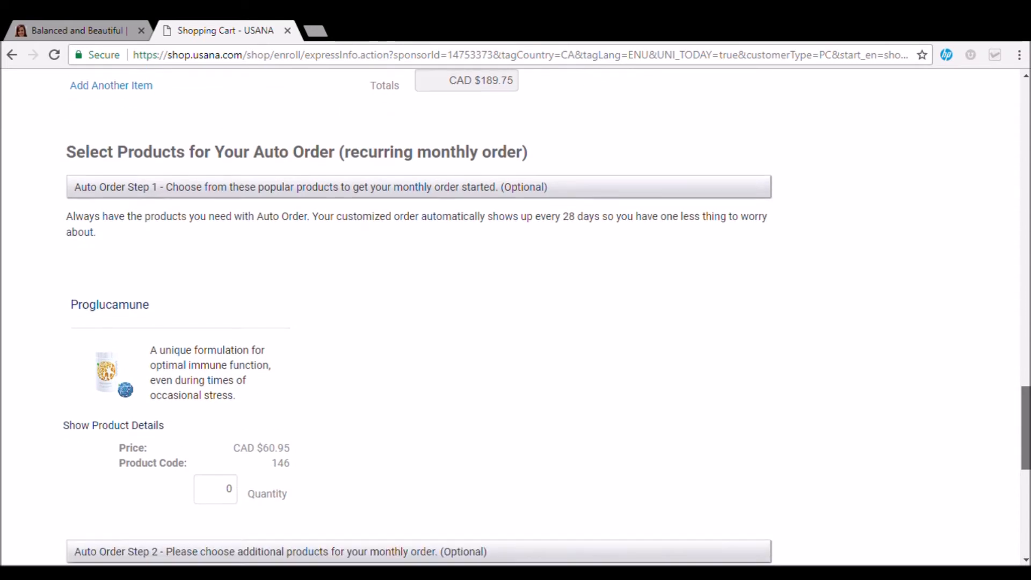
{"action": "scroll", "scroll_direction": "up", "scroll_amount": 3}
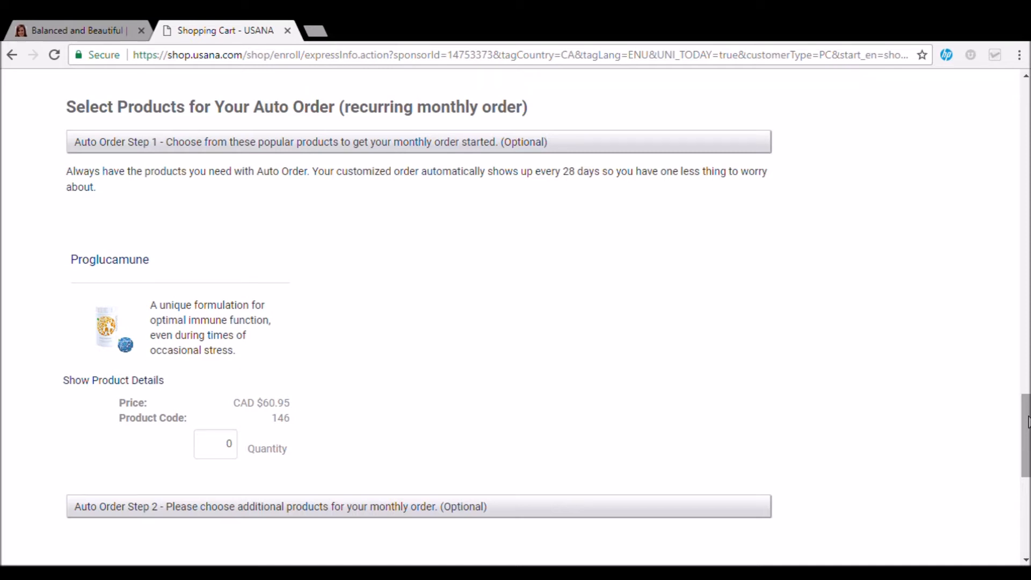
{"action": "scroll", "scroll_direction": "down", "scroll_amount": 3}
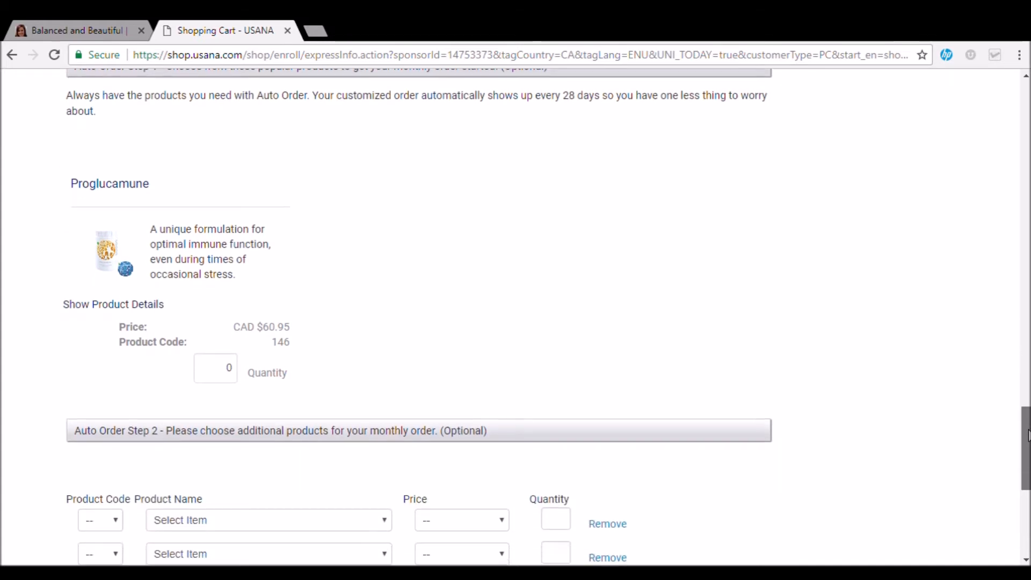
Pick CellSentials Pack (101, CAD $63.95) for the first monthly auto order row
{"action": "scroll", "scroll_direction": "down", "scroll_amount": 3}
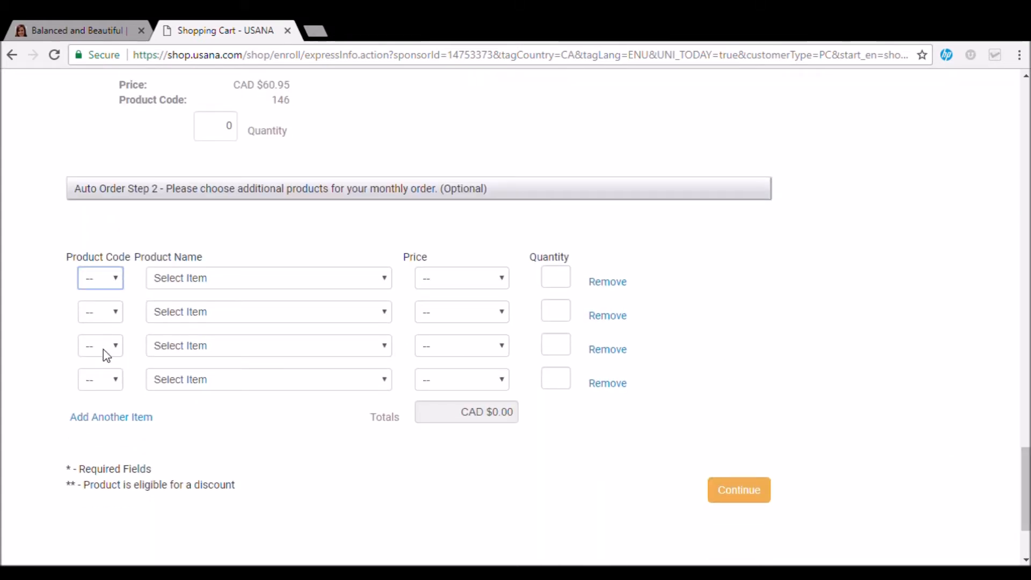
{"action": "left_click", "coordinate": [100, 277]}
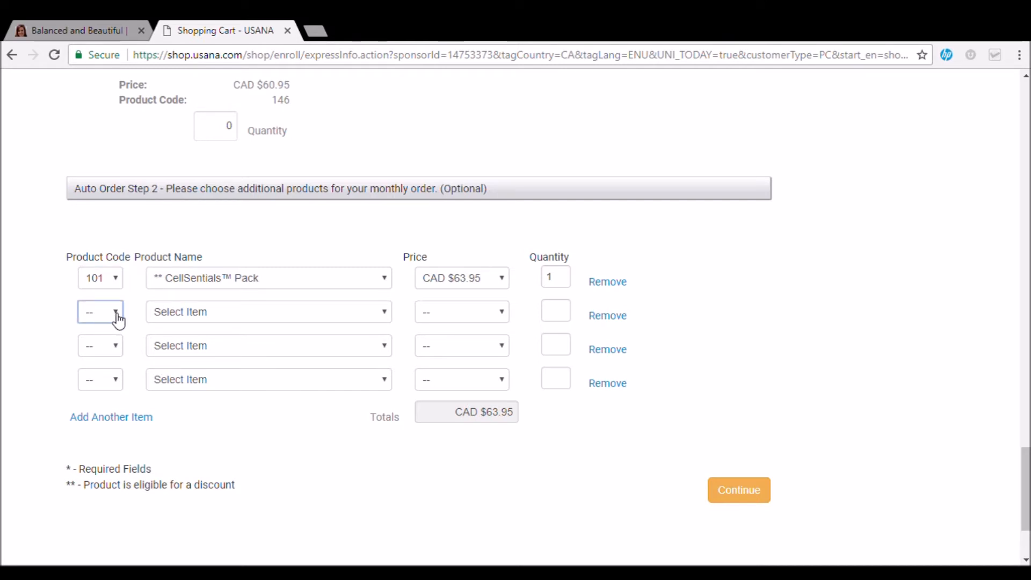
{"action": "mouse_move", "coordinate": [109, 236]}
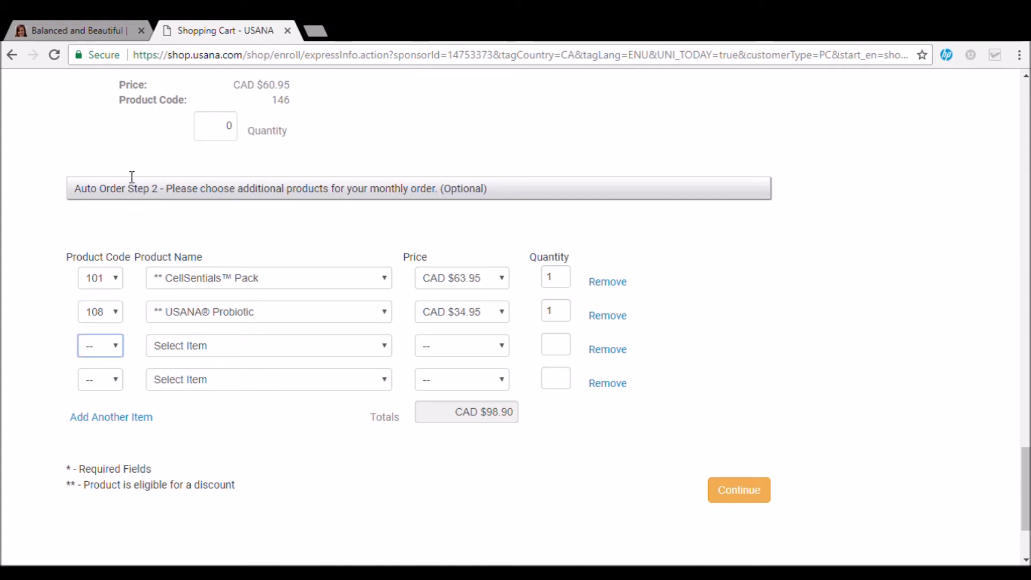
{"action": "mouse_move", "coordinate": [115, 335]}
{"action": "type", "text": "122"}
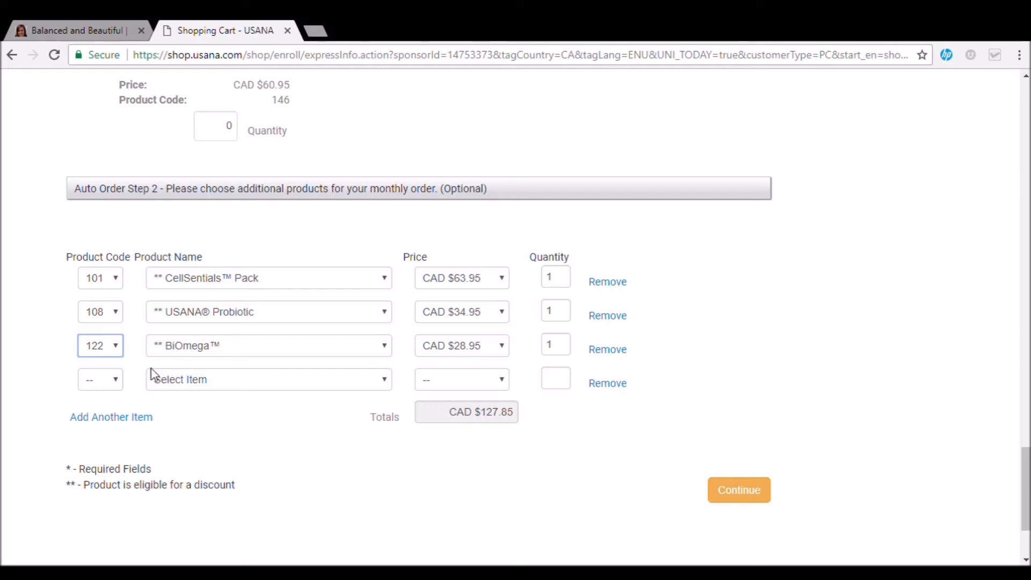
{"action": "mouse_move", "coordinate": [304, 443]}
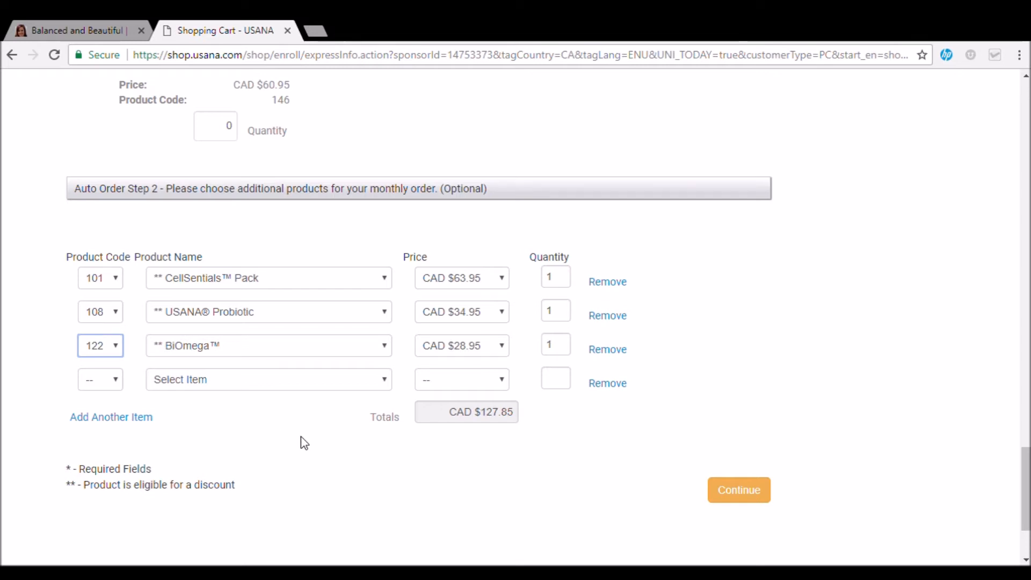
{"action": "mouse_move", "coordinate": [922, 412]}
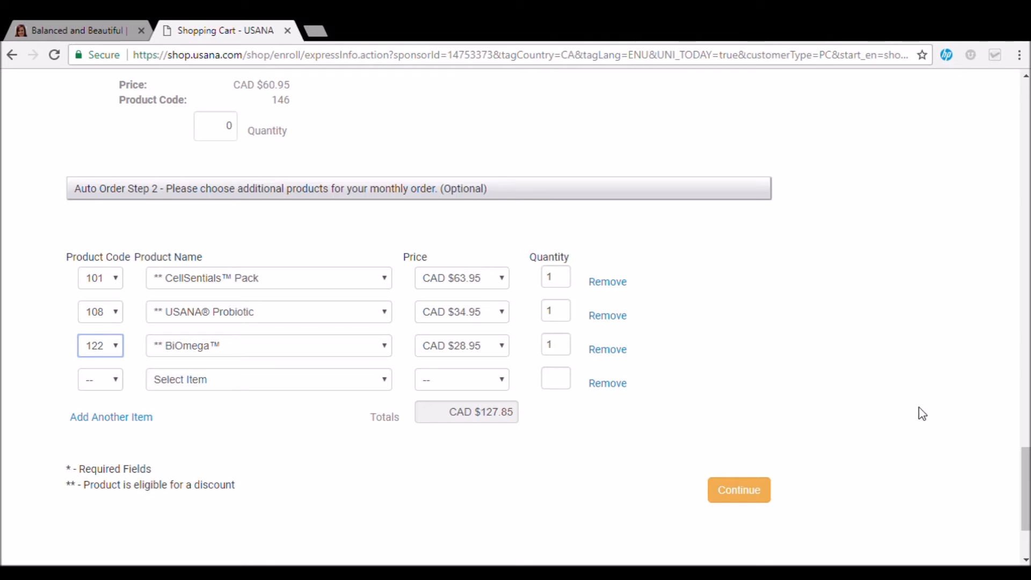
{"action": "mouse_move", "coordinate": [733, 218]}
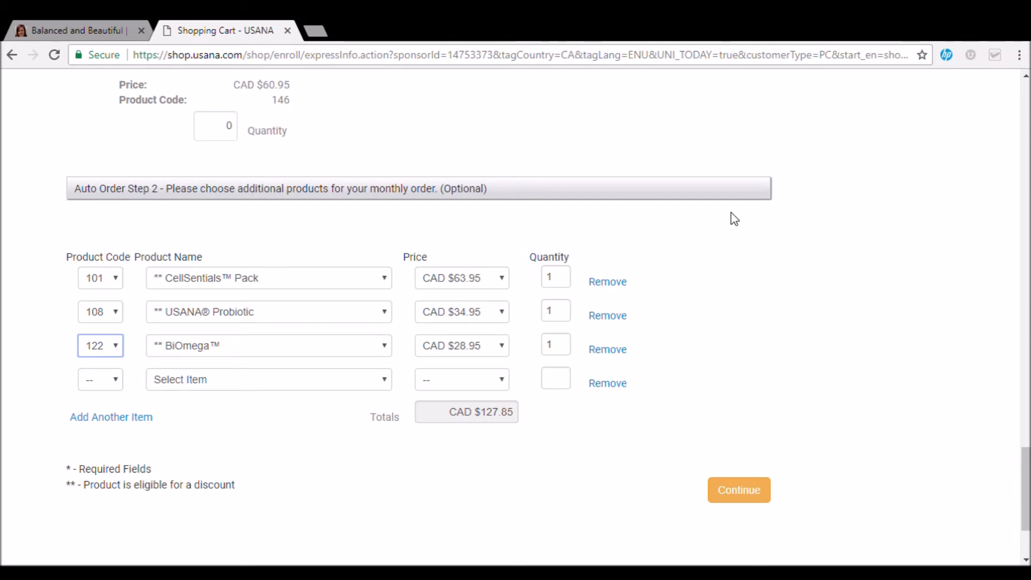
{"action": "mouse_move", "coordinate": [781, 305]}
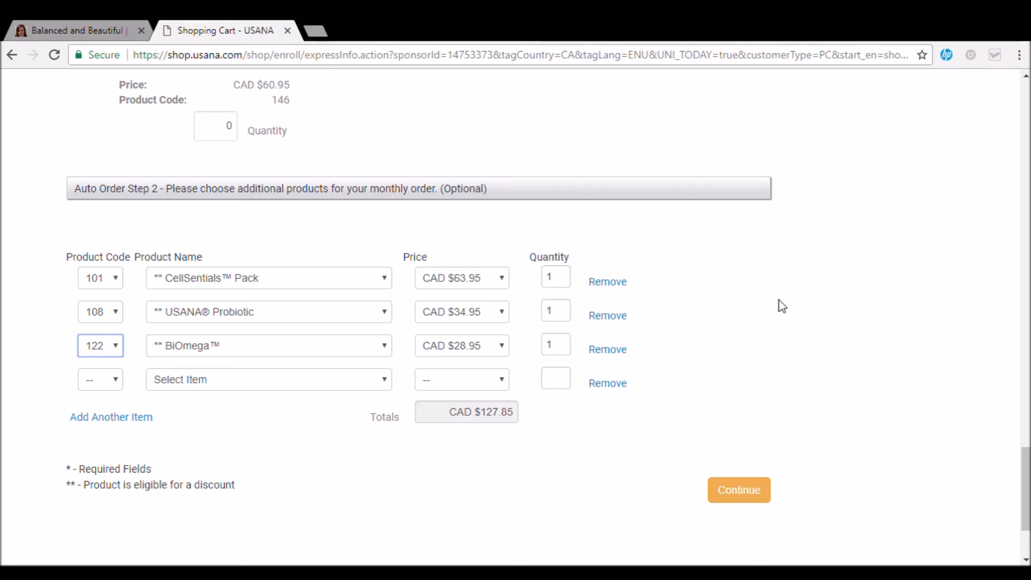
{"action": "mouse_move", "coordinate": [670, 336]}
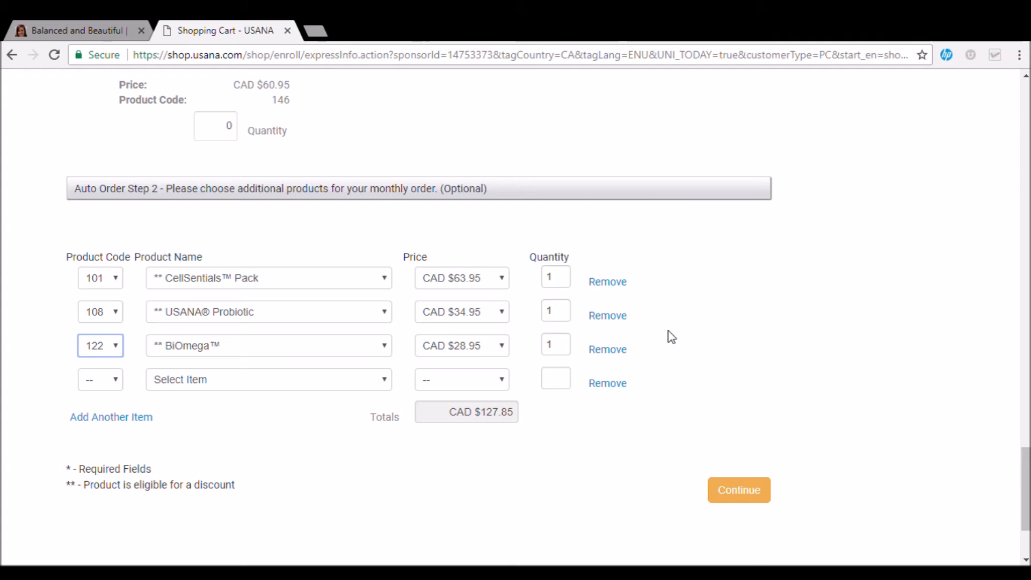